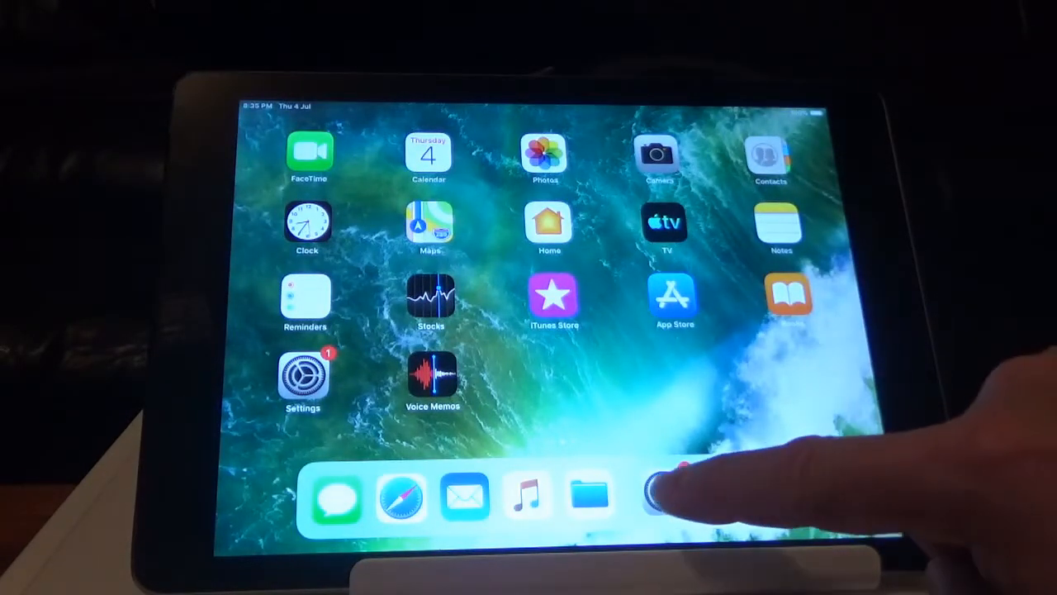
Step: Launch the Settings app from the Dock
left_click(302, 375)
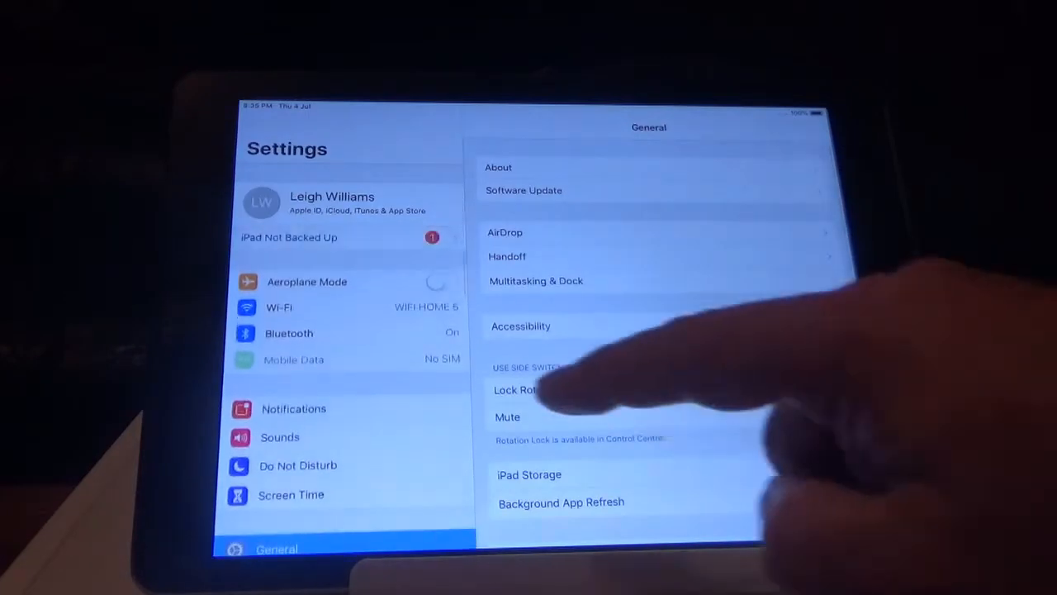
Step: Pair the STAR mPOP-B0377 printer in Bluetooth settings and go back Home
left_click(289, 321)
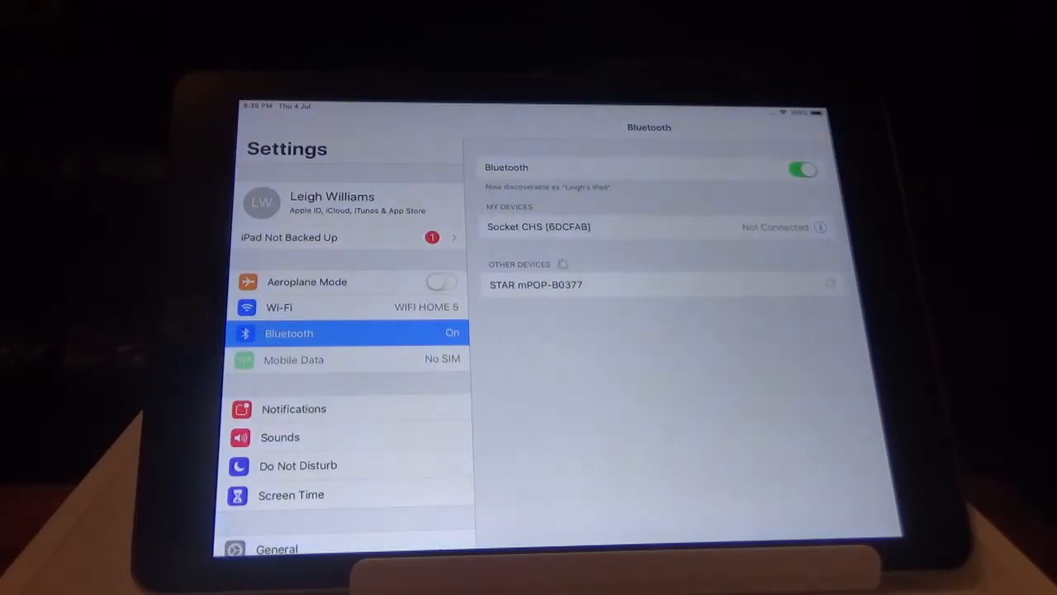
left_click(535, 284)
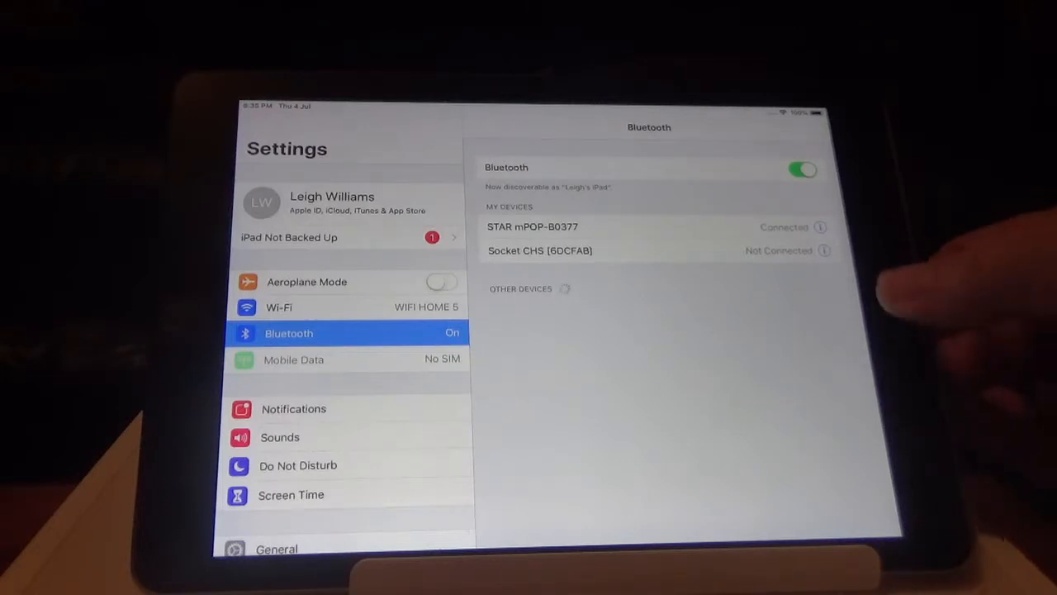
key("home")
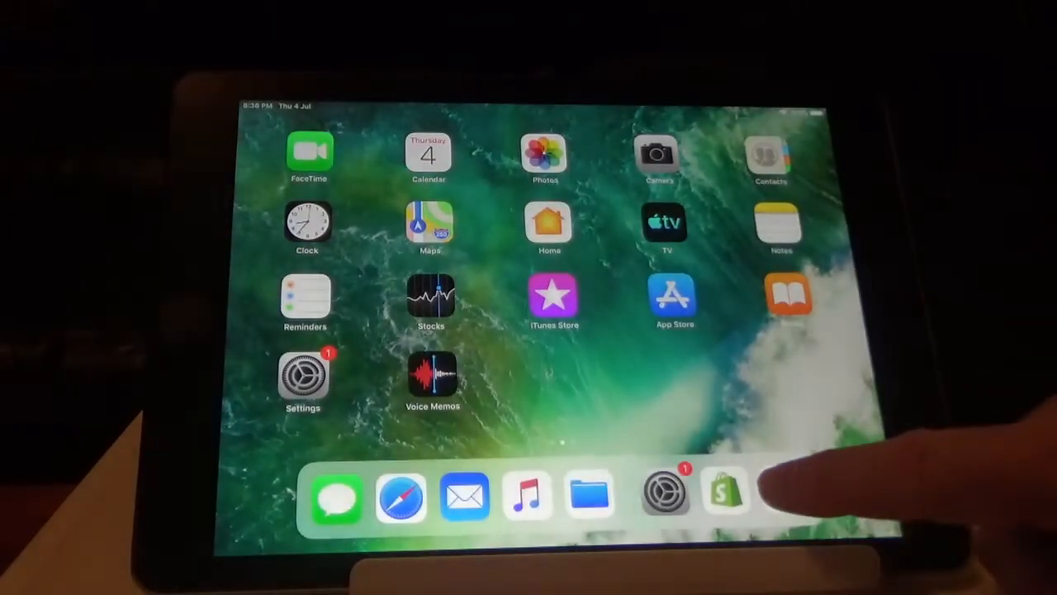
Step: Launch Shopify POS and go to the Store Hardware page
left_click(725, 496)
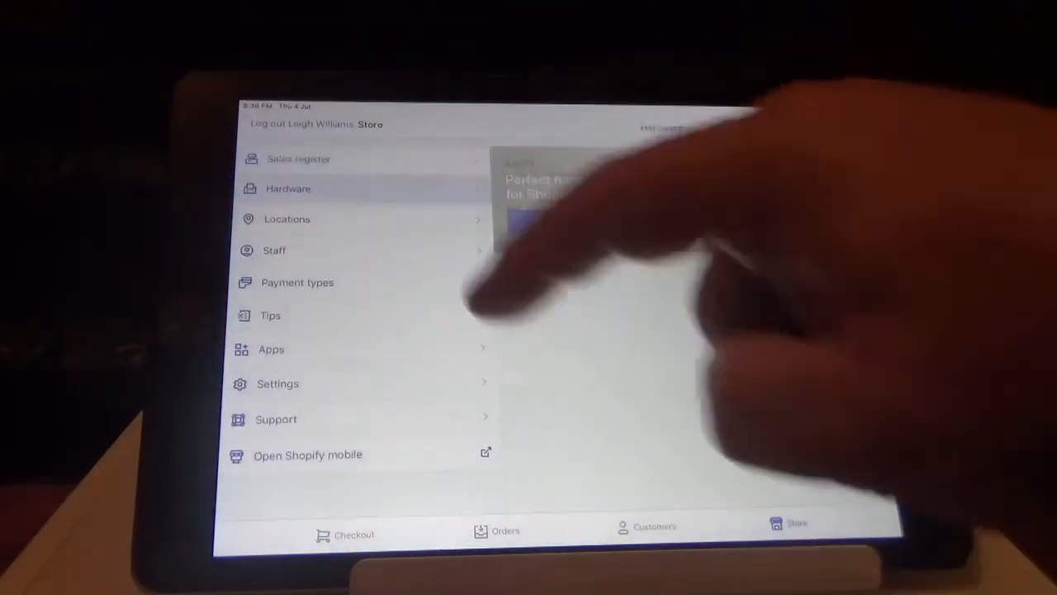
left_click(288, 188)
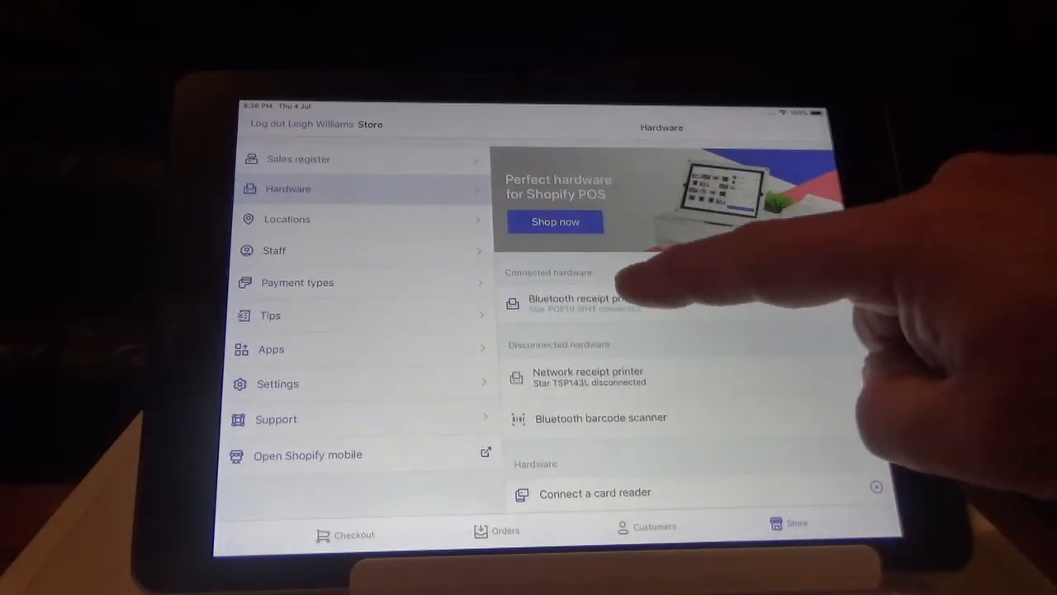
Step: Turn on Default receipt printer for the connected Star POP10 Bluetooth printer
left_click(578, 304)
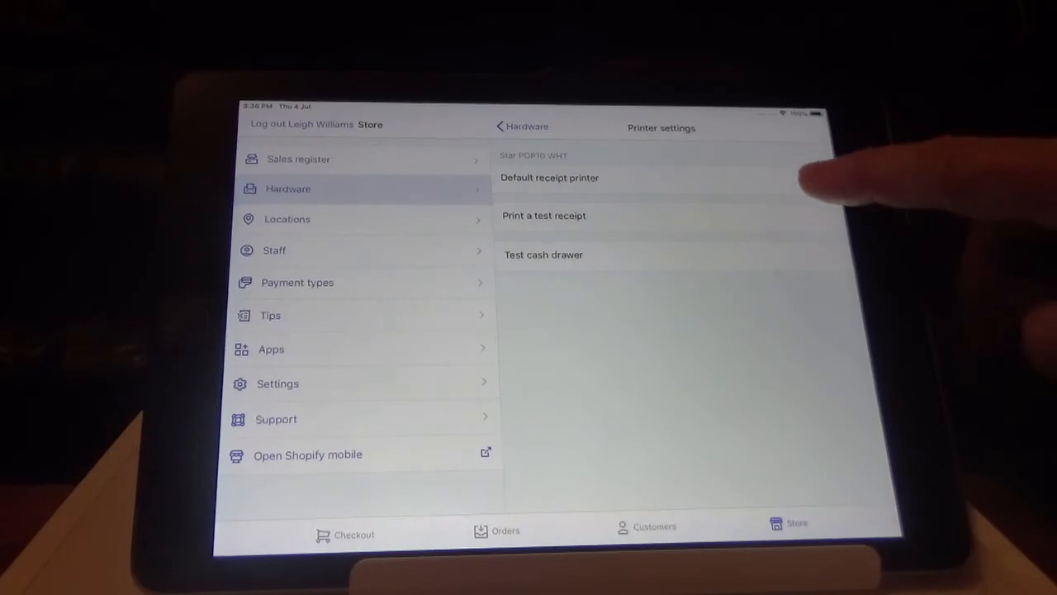
left_click(812, 181)
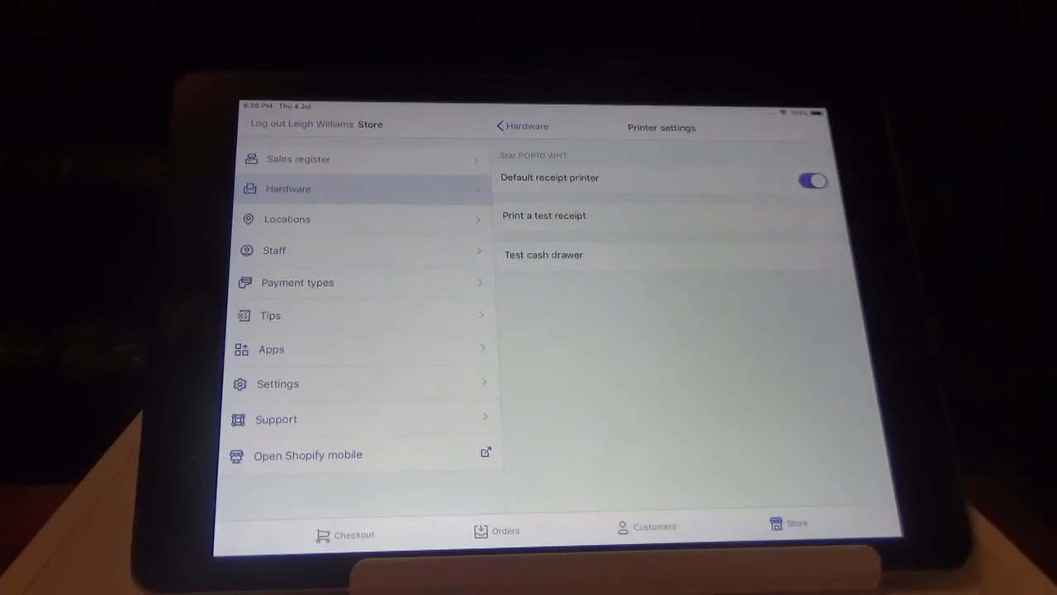